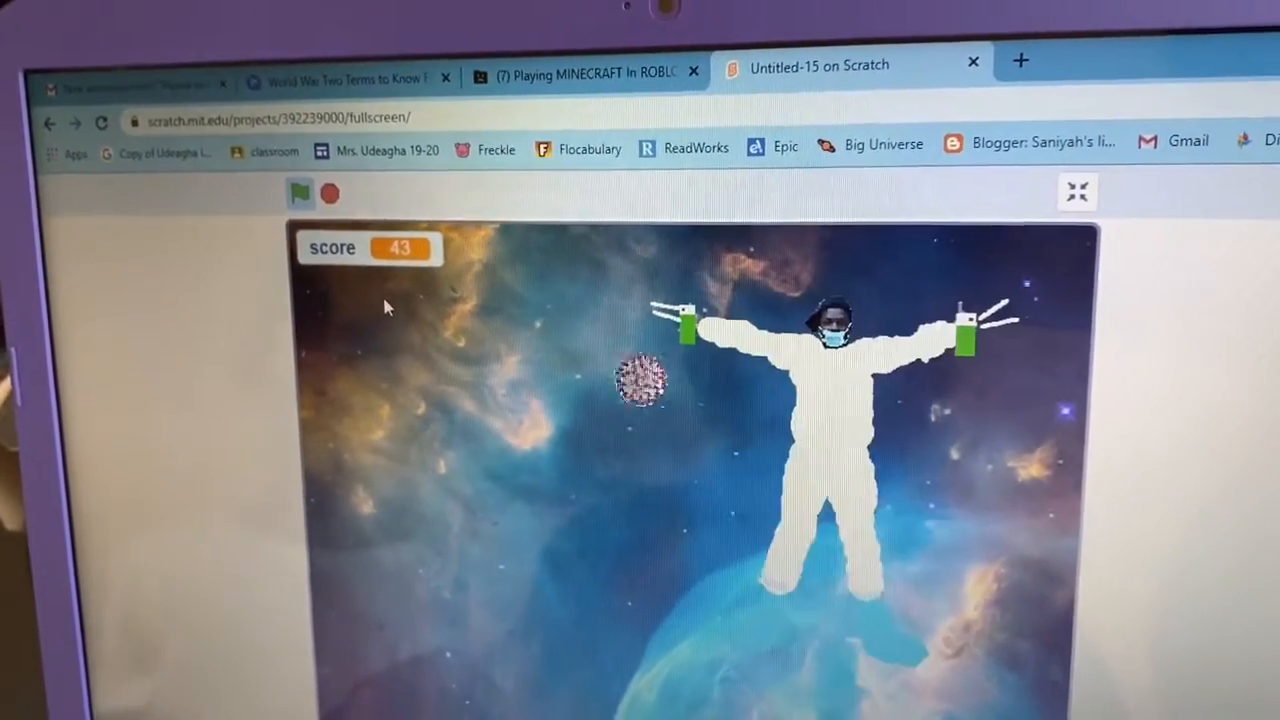
left_click(1076, 192)
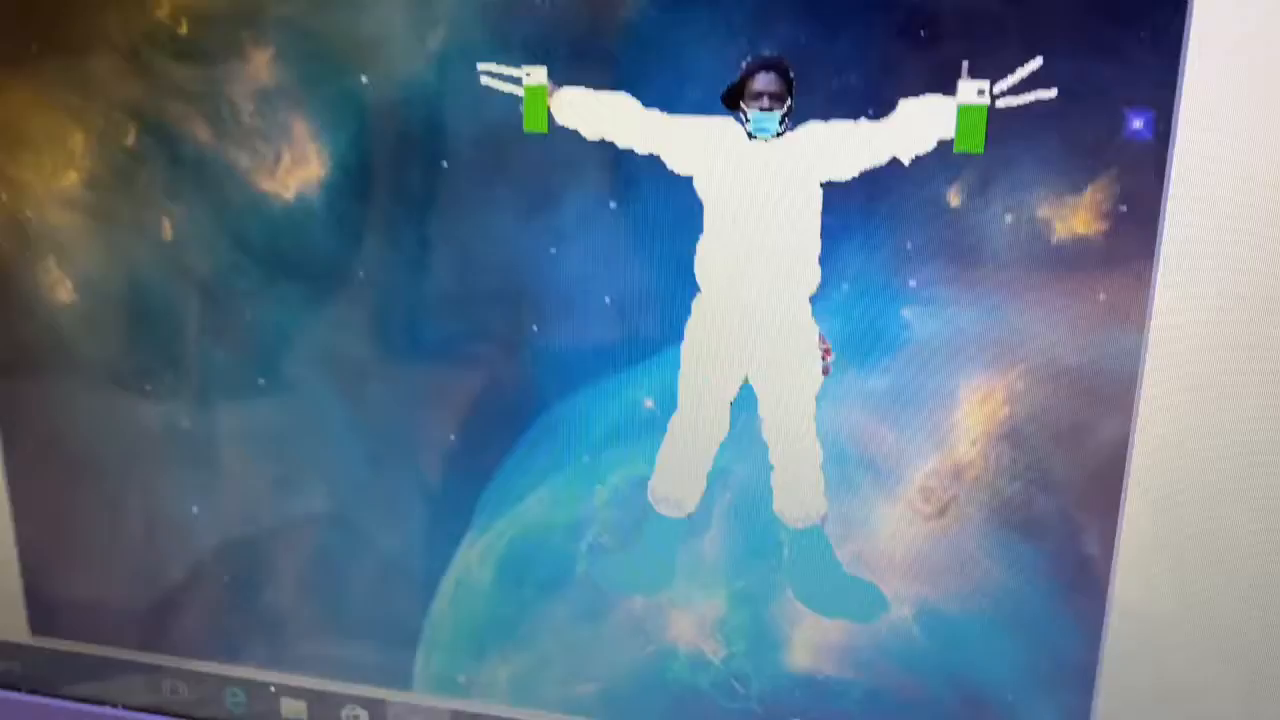